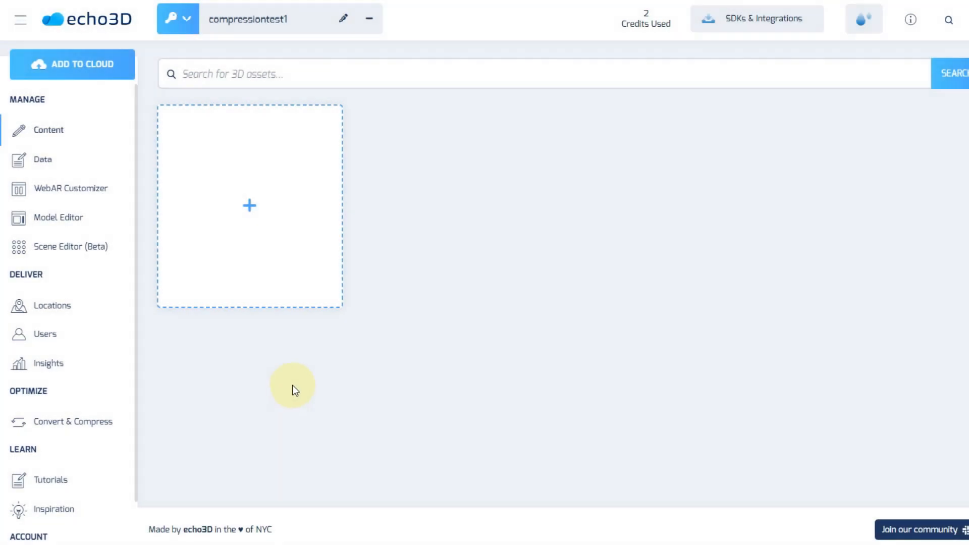
- Add mountain.glb from Downloads as a new asset and upload it
{"action": "left_click", "coordinate": [249, 206]}
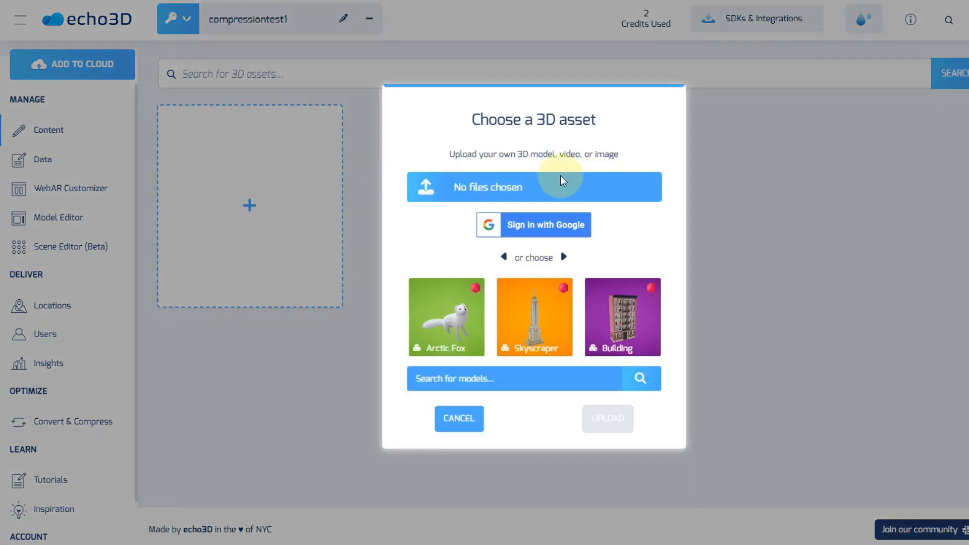
{"action": "left_click", "coordinate": [533, 187]}
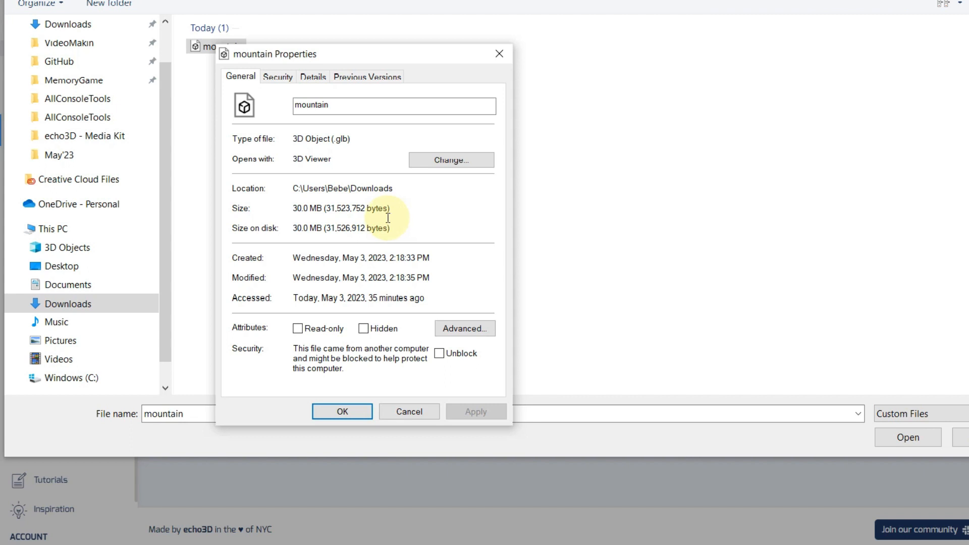
{"action": "mouse_move", "coordinate": [375, 215]}
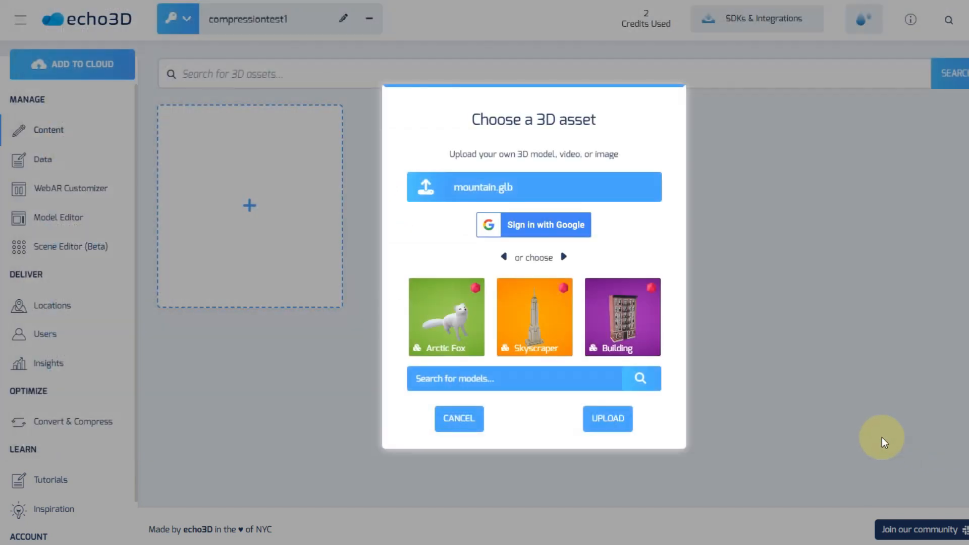
{"action": "left_click", "coordinate": [607, 419]}
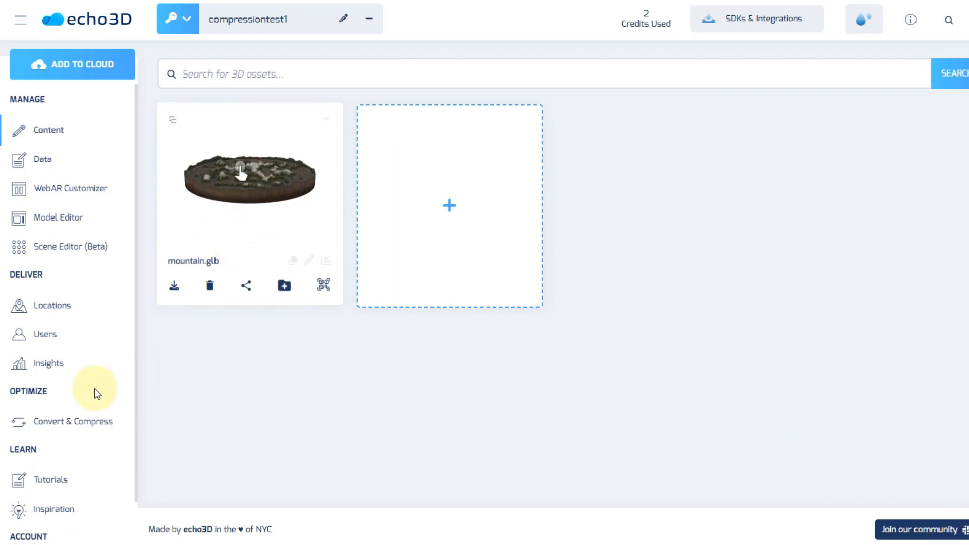
- Open Convert & Compress and request a Draco-compressed MOUNTAIN.GLB
{"action": "left_click", "coordinate": [72, 421]}
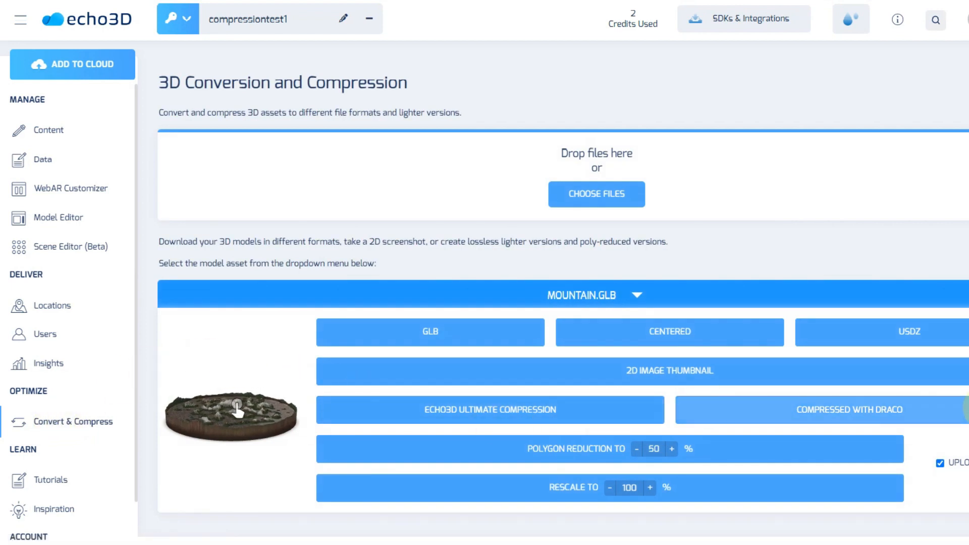
{"action": "left_click", "coordinate": [822, 409]}
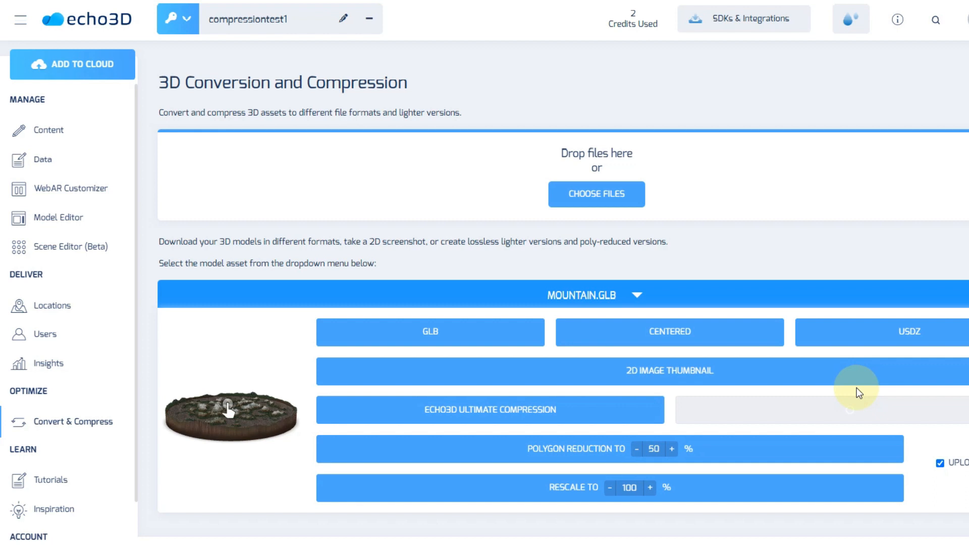
- Show the downloaded 2,966 KB compressed_mountain file in its Downloads folder
{"action": "left_click", "coordinate": [834, 409]}
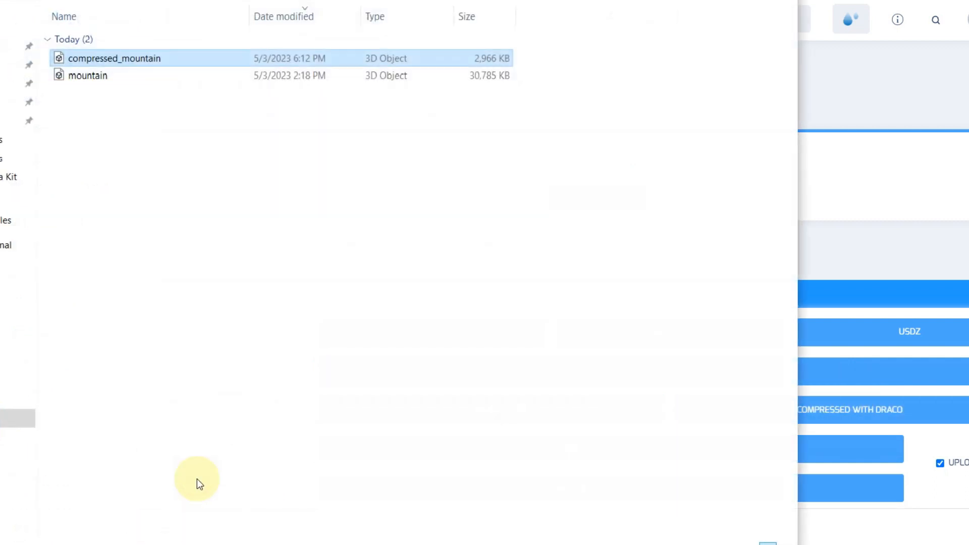
- Rename the file to compressed_mountain_draco and check its 2.89 MB size in Properties
{"action": "right_click", "coordinate": [114, 58]}
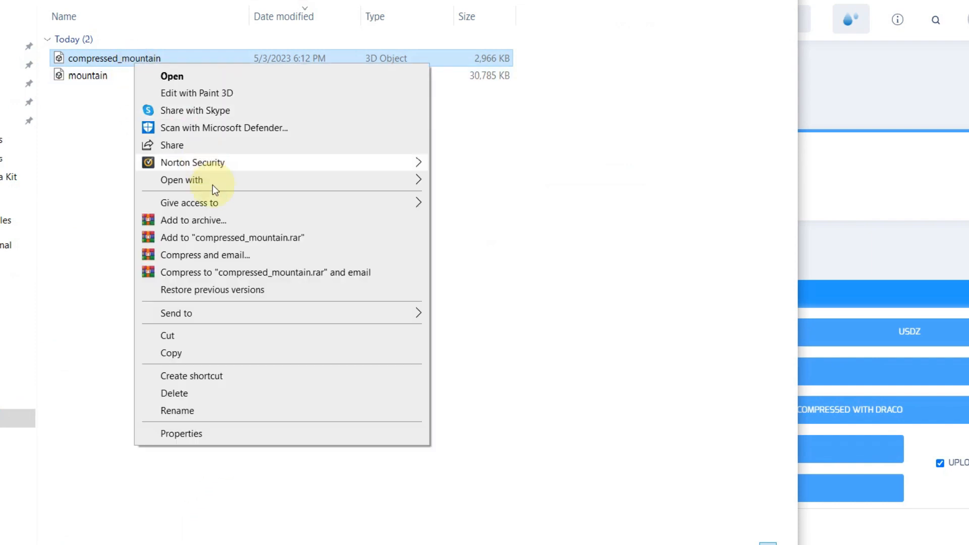
{"action": "left_click", "coordinate": [176, 410]}
{"action": "type", "text": "_draco"}
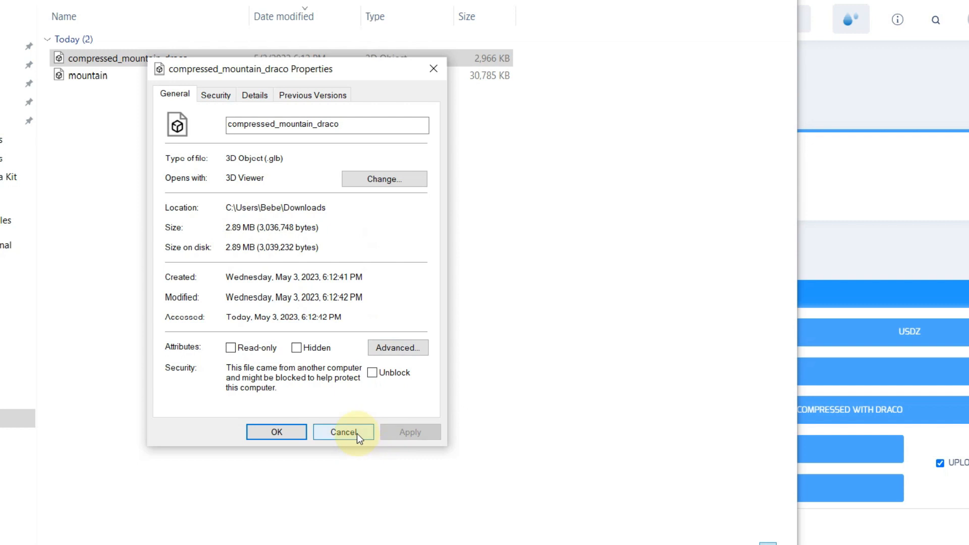
{"action": "left_click", "coordinate": [343, 432]}
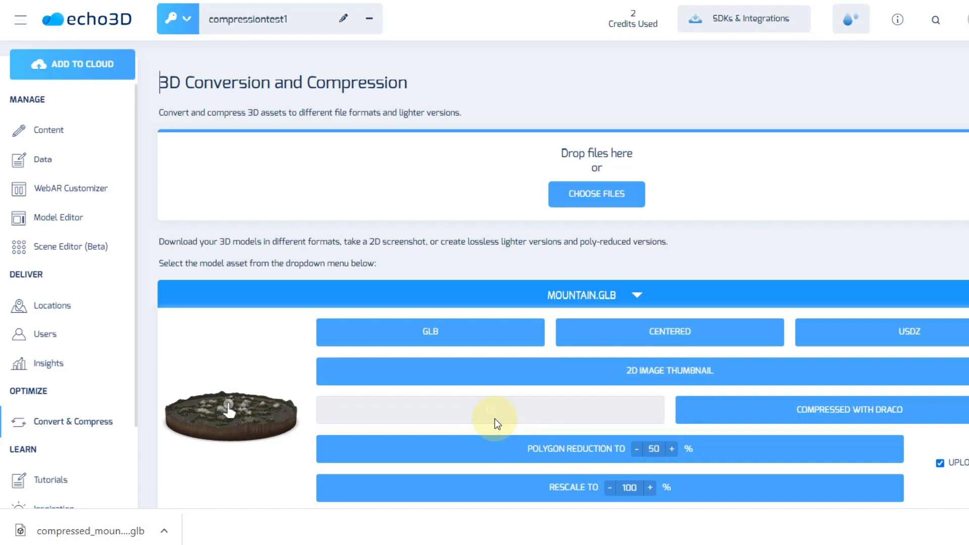
- Show the Ultimate download in Downloads and select the 292 KB mountain_Compressed-Ultimate
{"action": "left_click", "coordinate": [344, 530]}
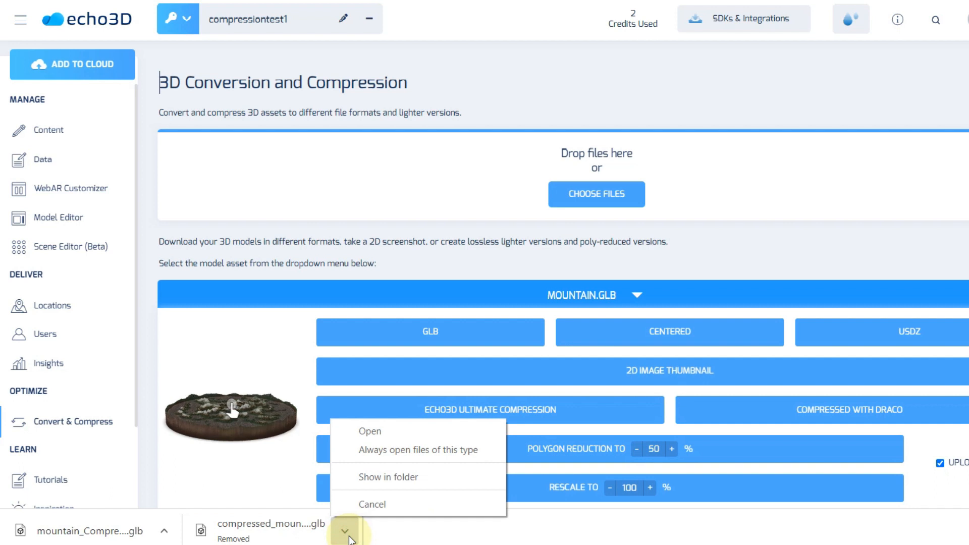
{"action": "left_click", "coordinate": [348, 530]}
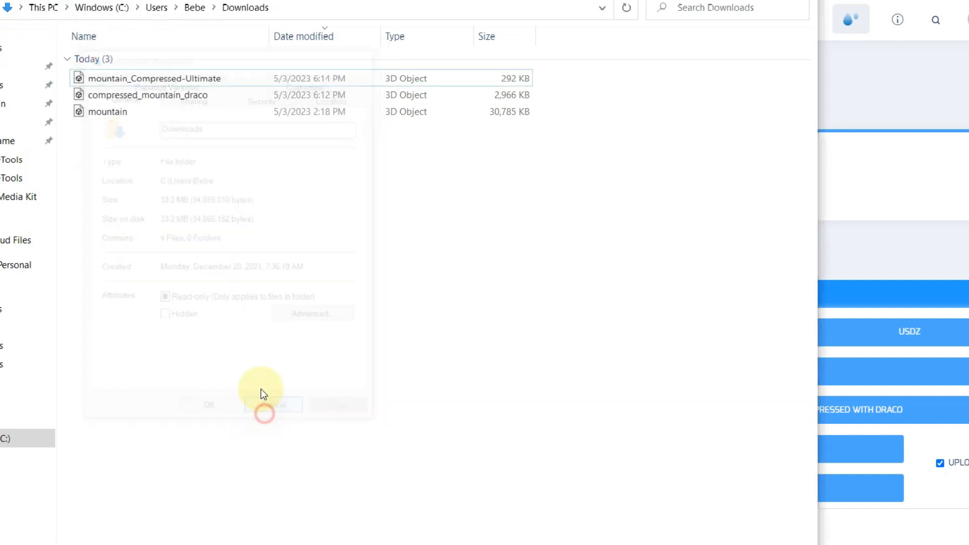
{"action": "left_click", "coordinate": [272, 404]}
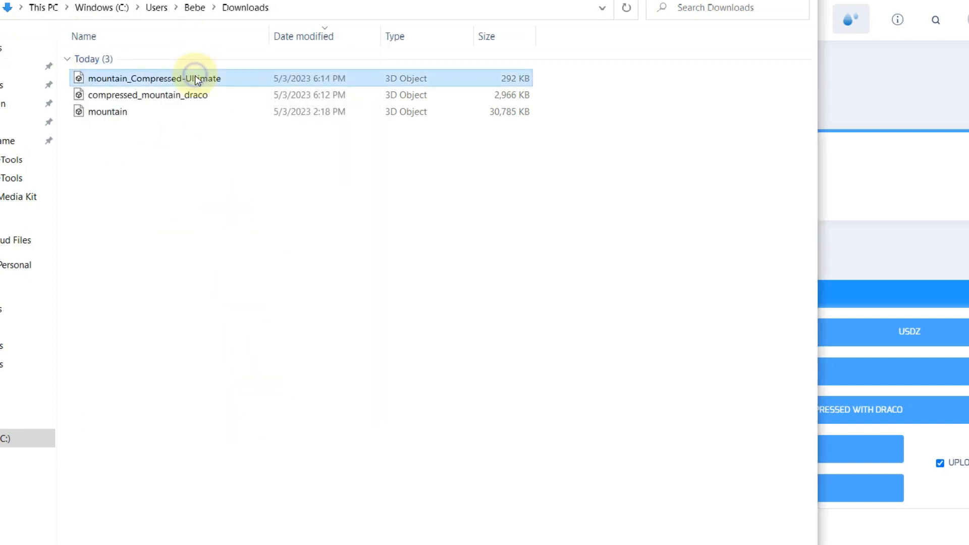